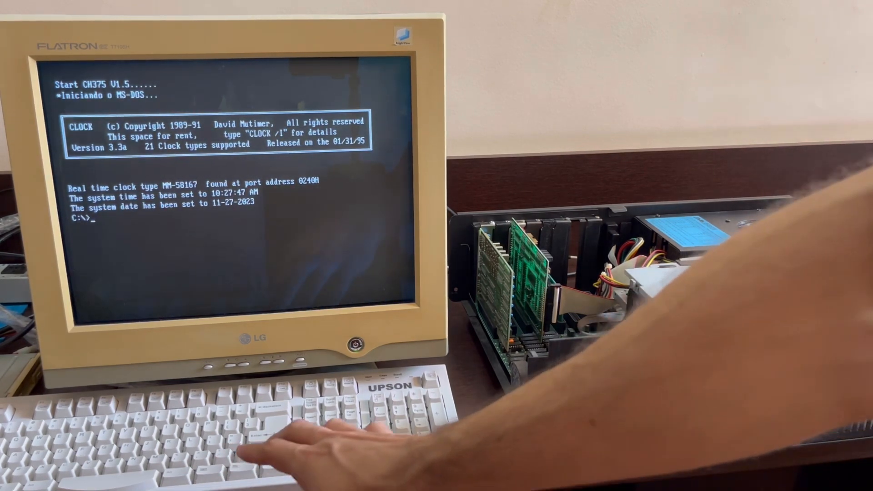
Step: Run the mistyped 'ir' command, get the invalid command error, and begin retyping 'di'
type("i")
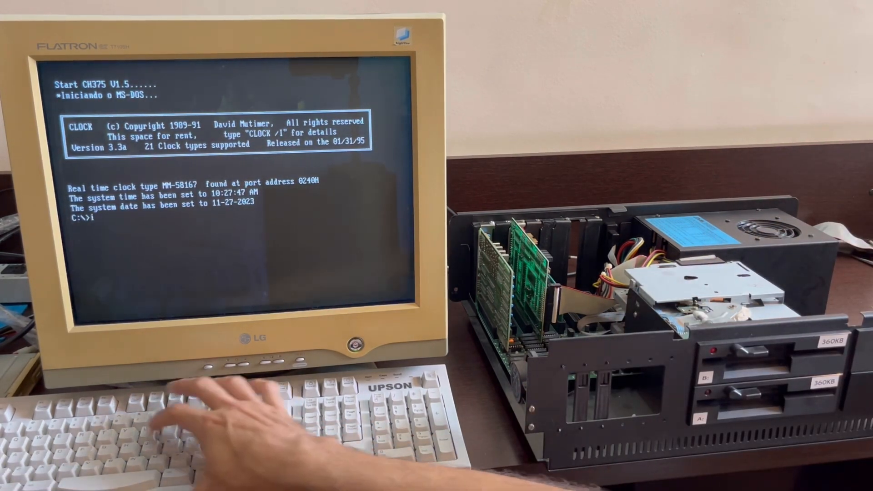
key("enter")
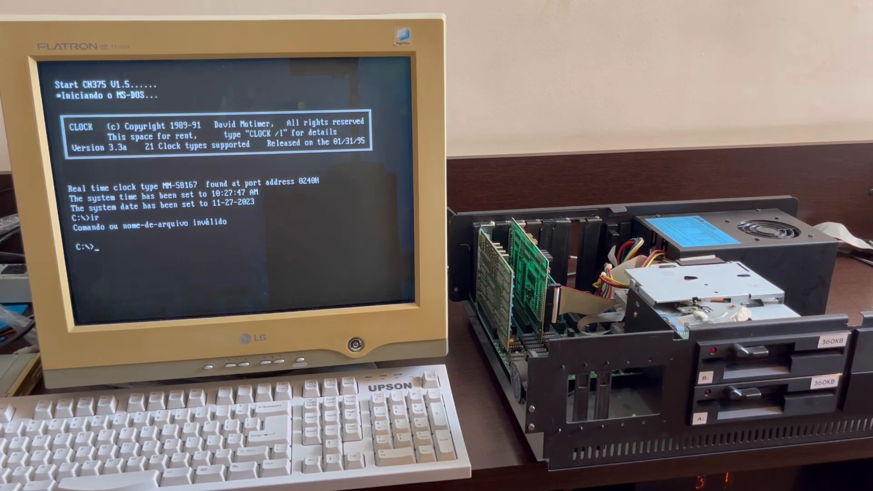
type("di")
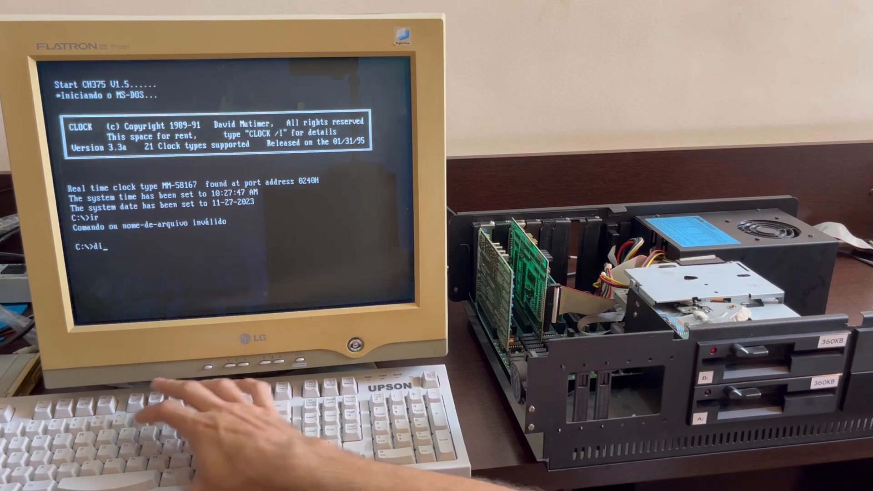